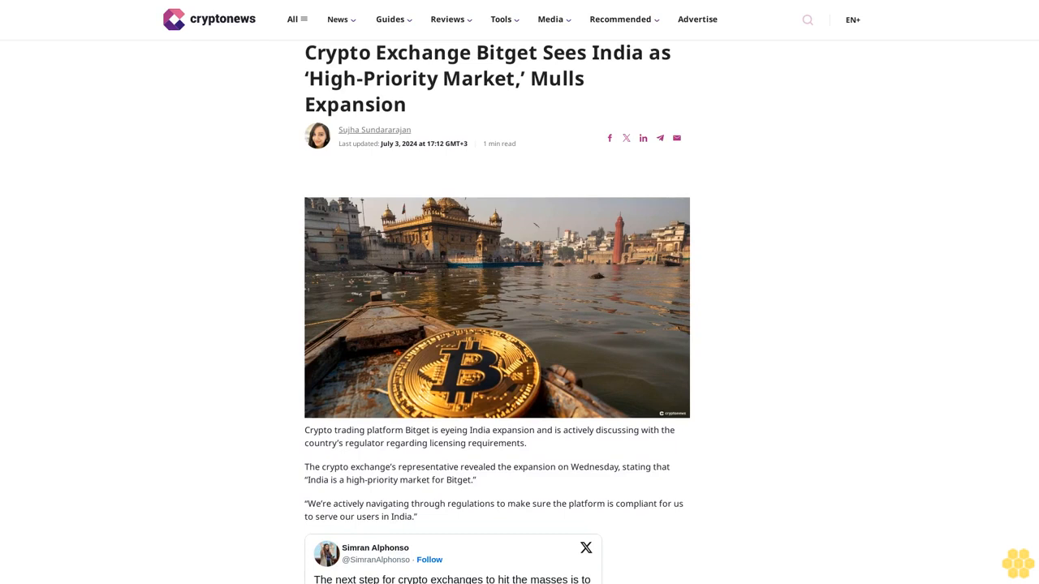
scroll("down", 3)
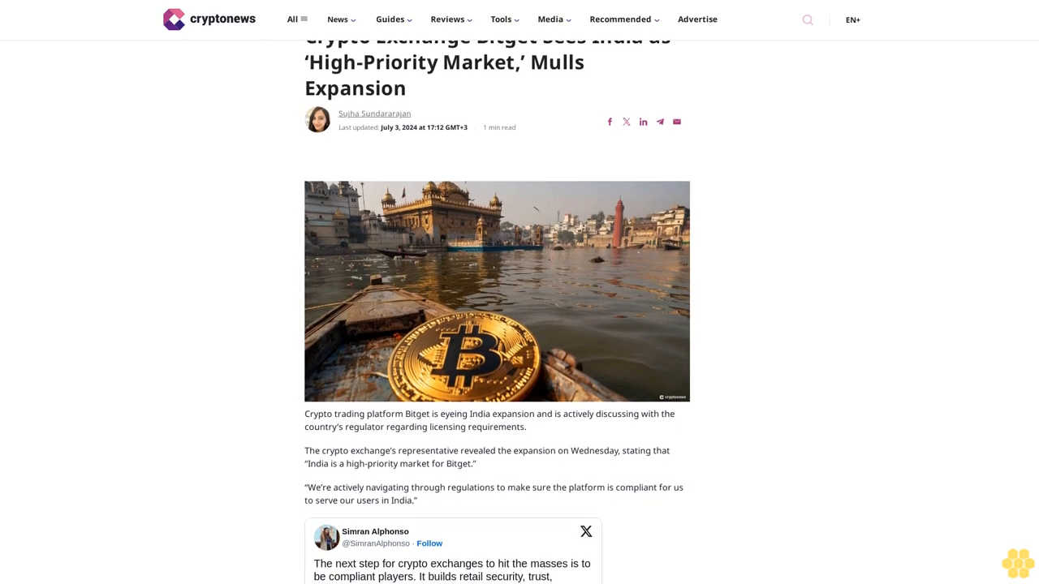
scroll("down", 3)
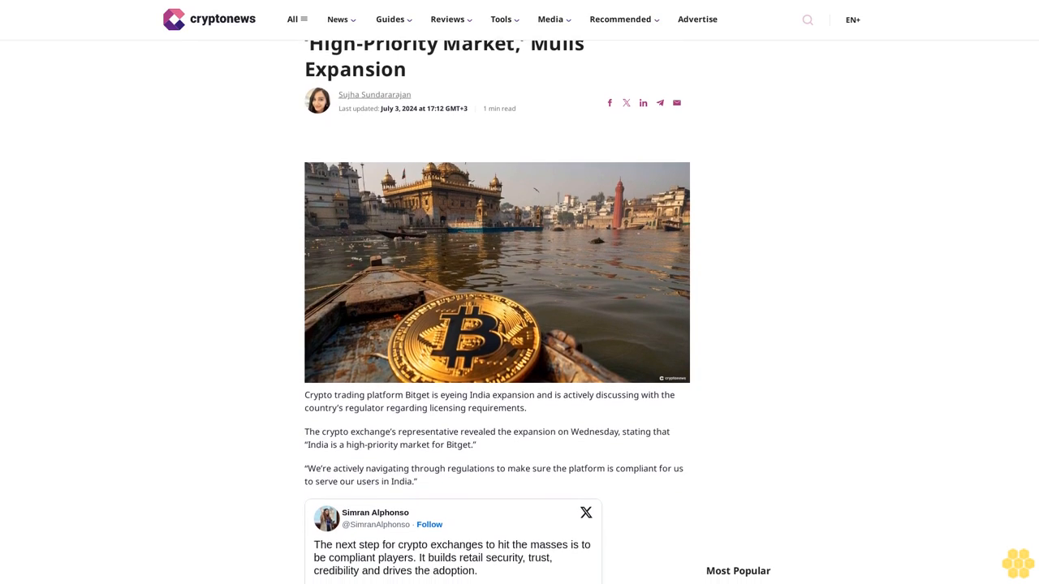
scroll("down", 3)
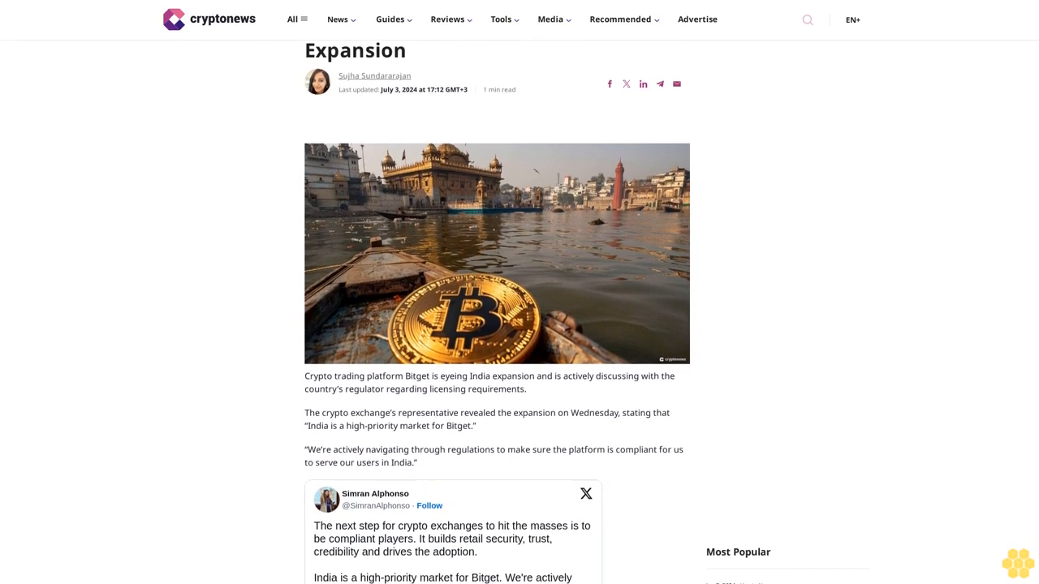
scroll("down", 3)
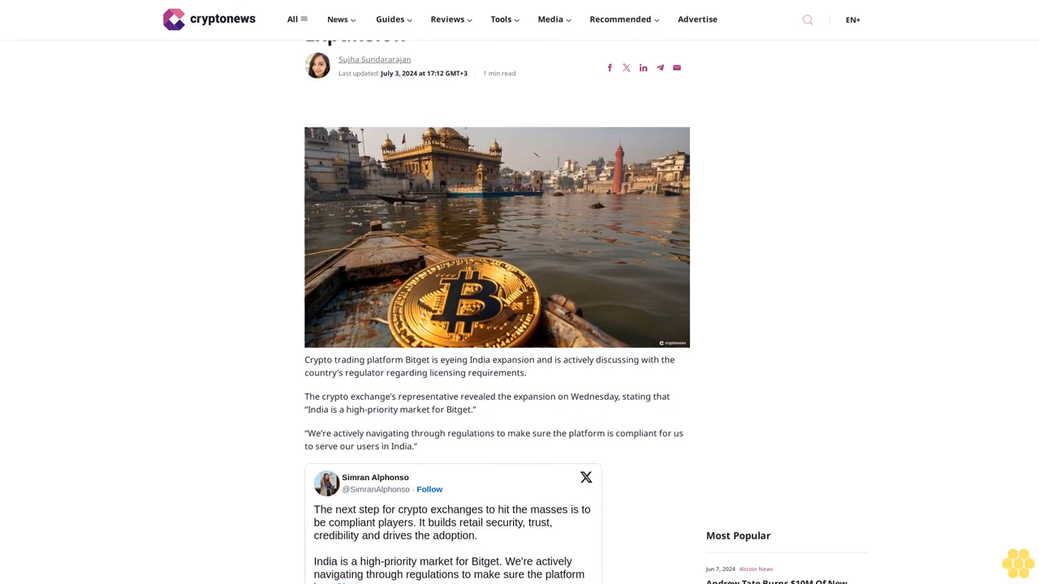
scroll("down", 3)
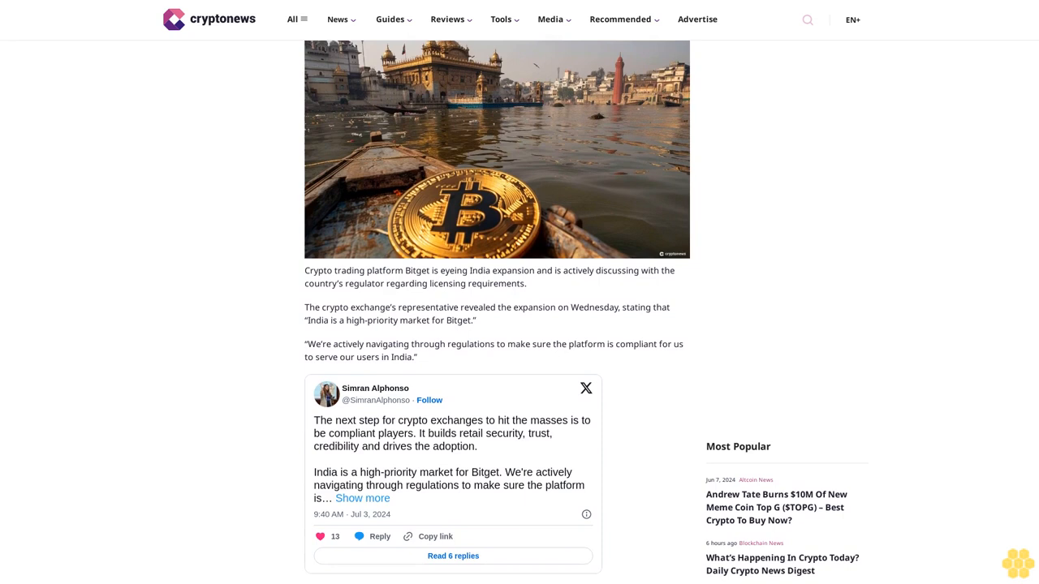
scroll("down", 3)
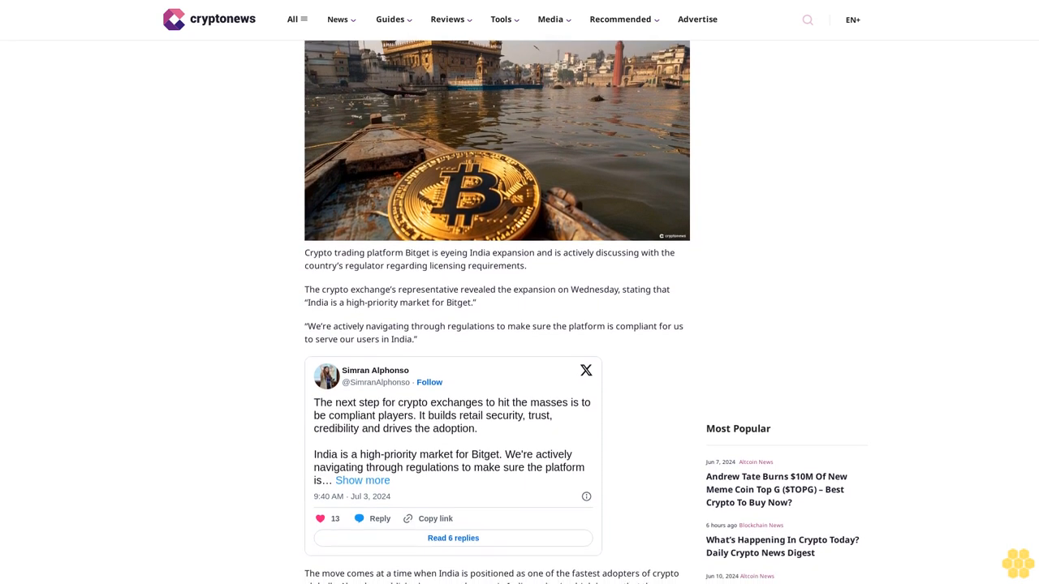
scroll("down", 3)
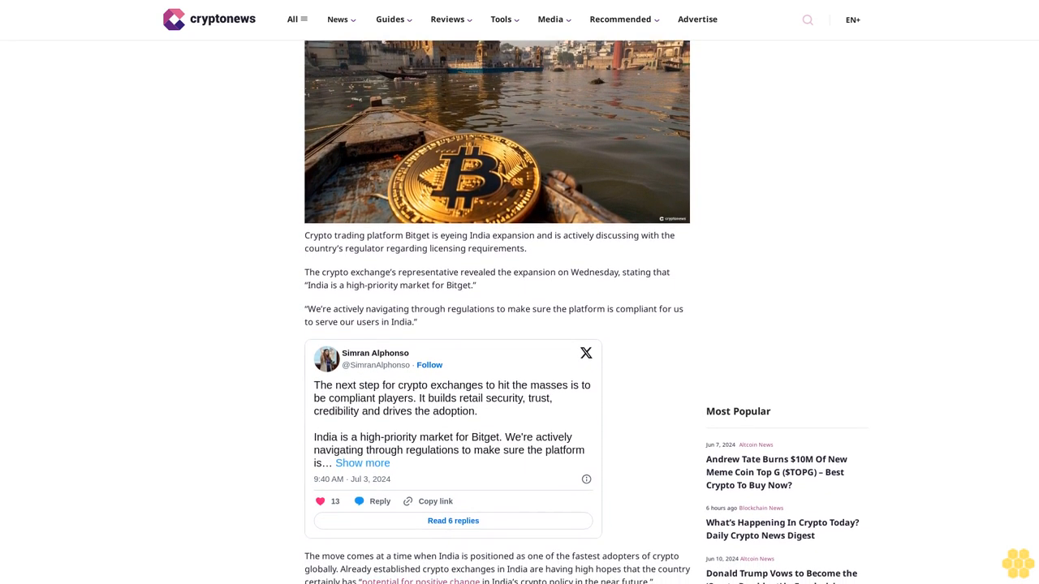
scroll("up", 3)
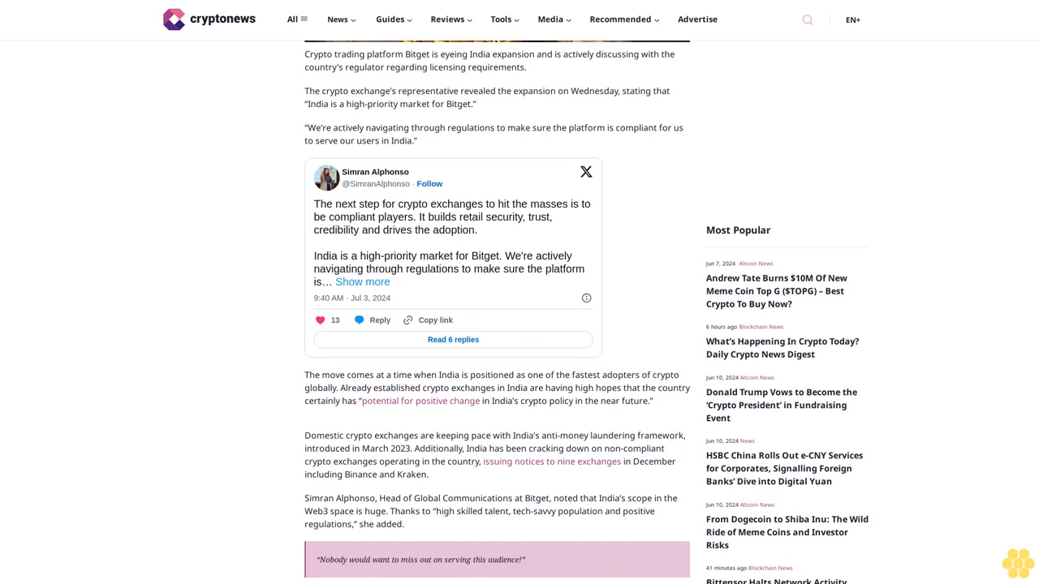
scroll("down", 3)
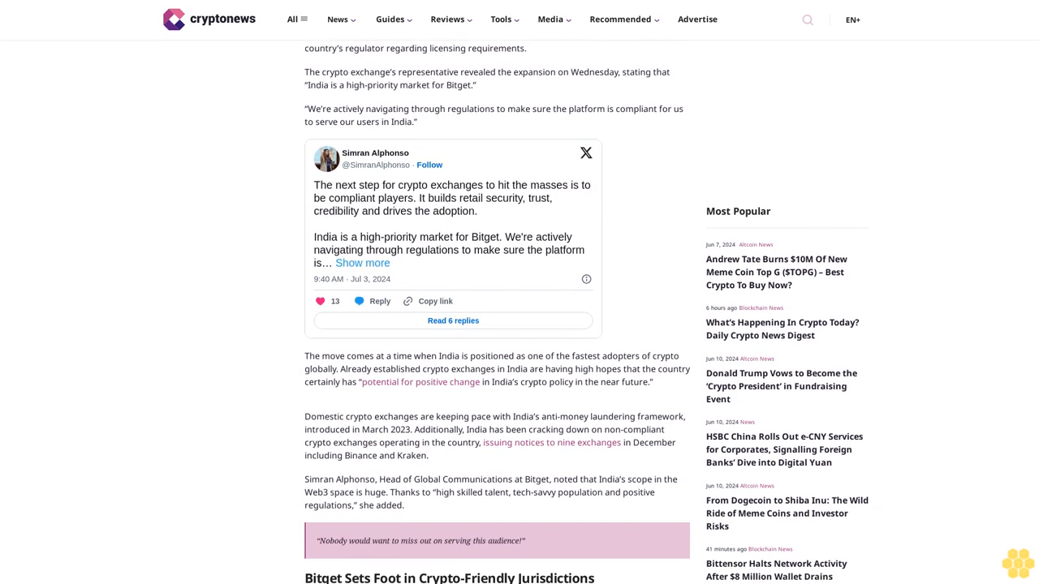
scroll("down", 3)
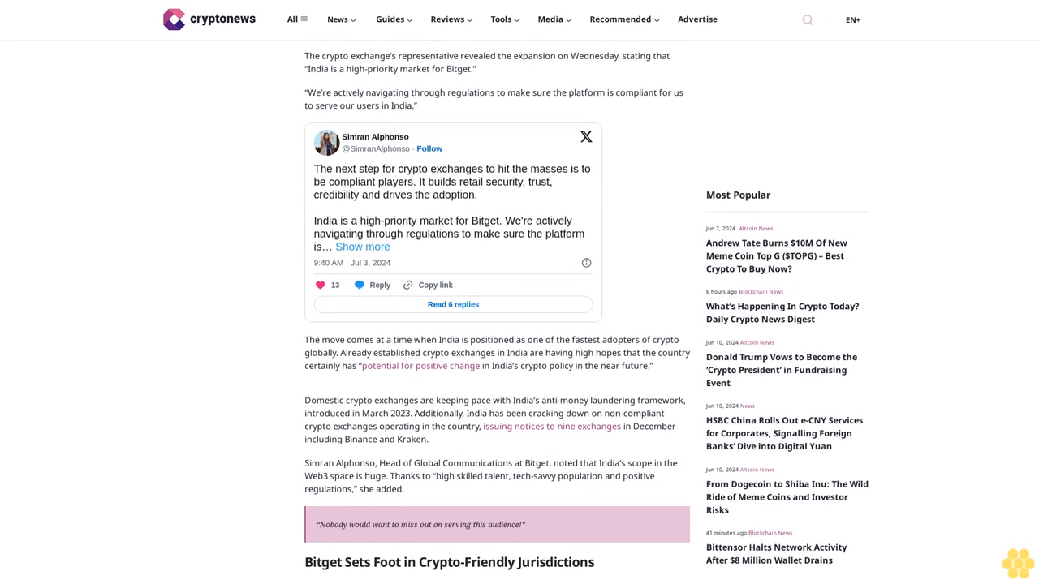
scroll("down", 3)
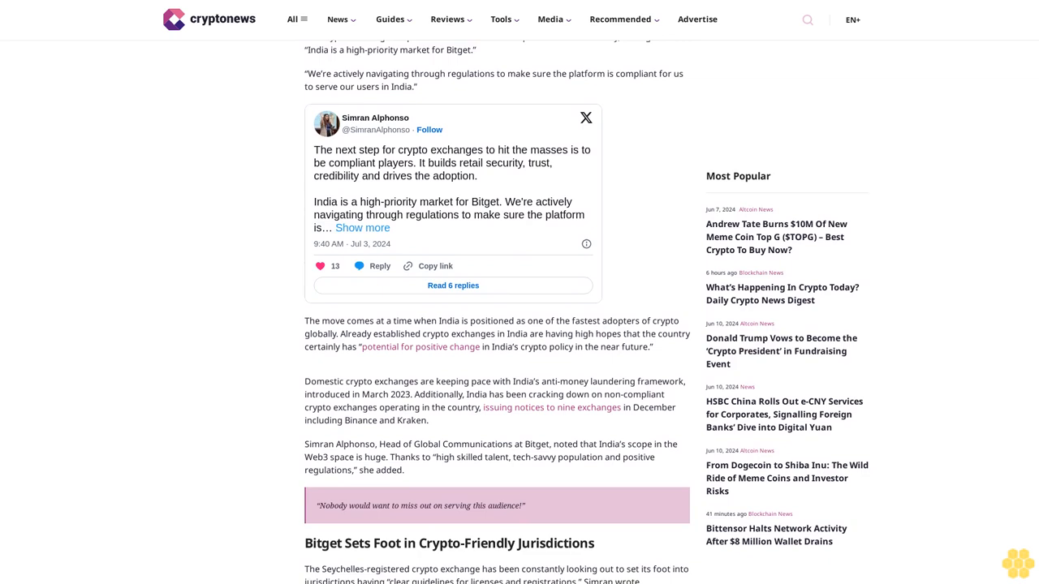
scroll("down", 3)
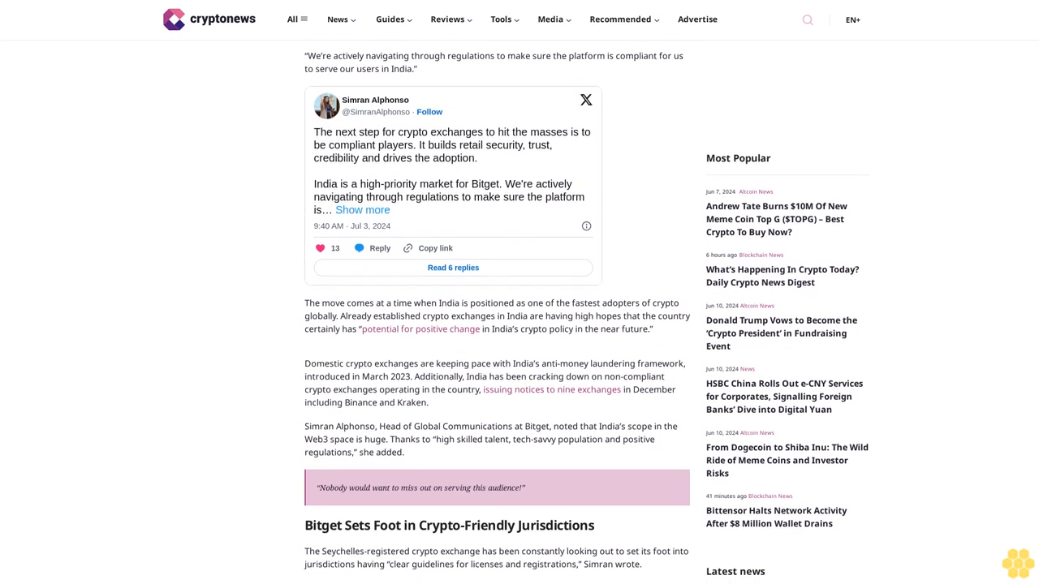
scroll("down", 3)
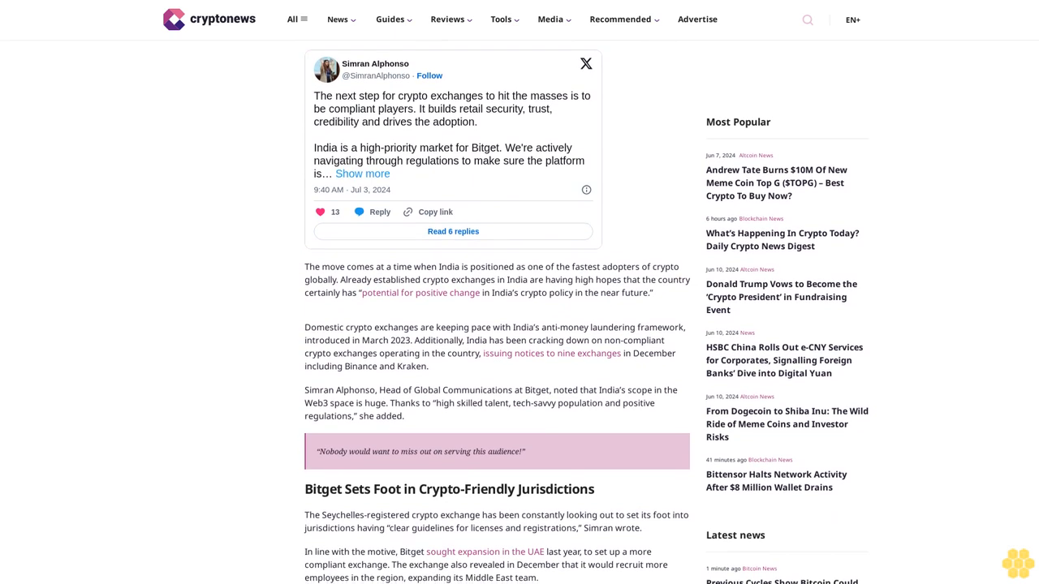
scroll("down", 3)
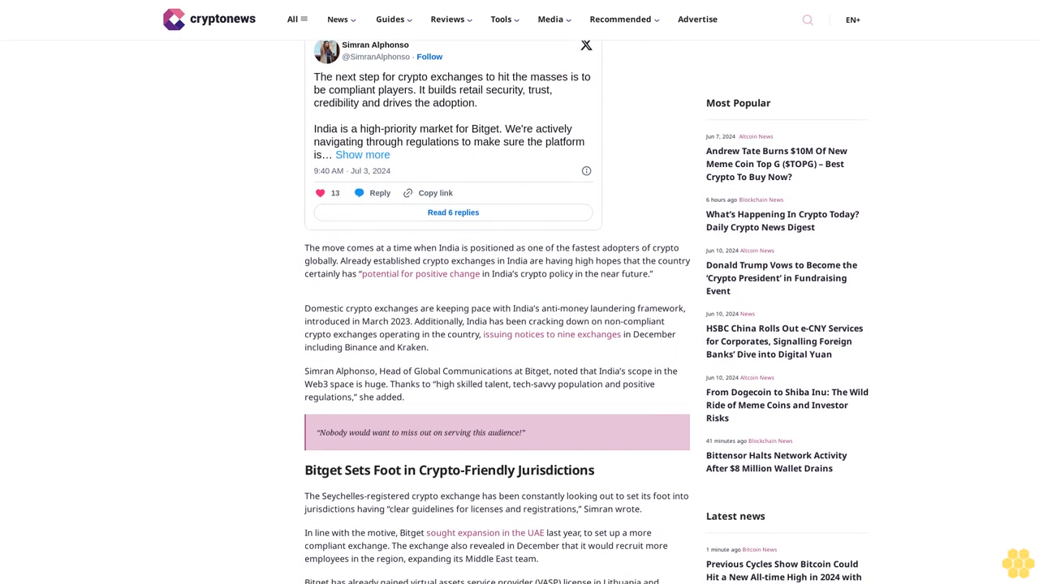
scroll("down", 3)
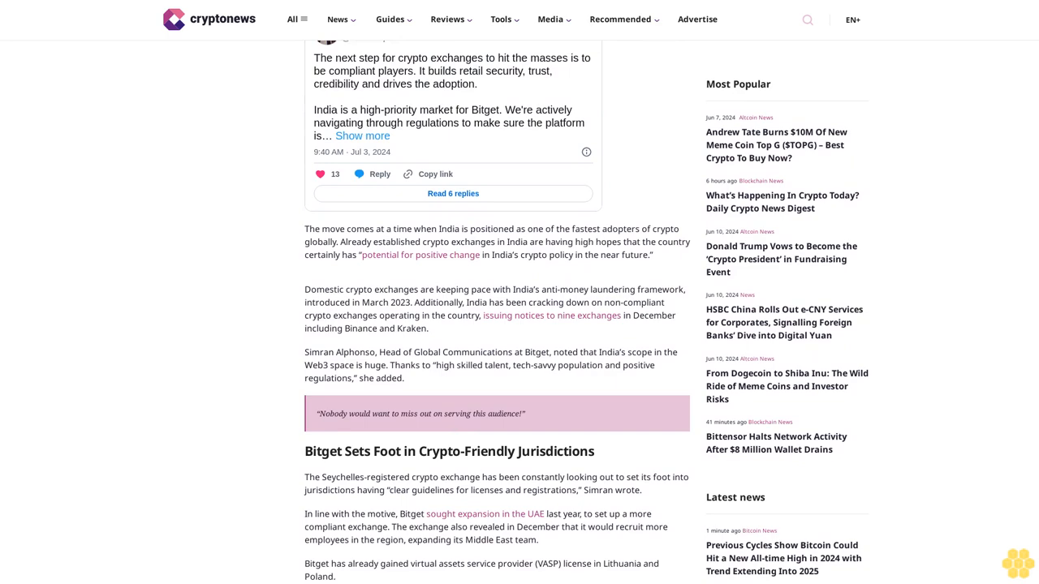
scroll("down", 3)
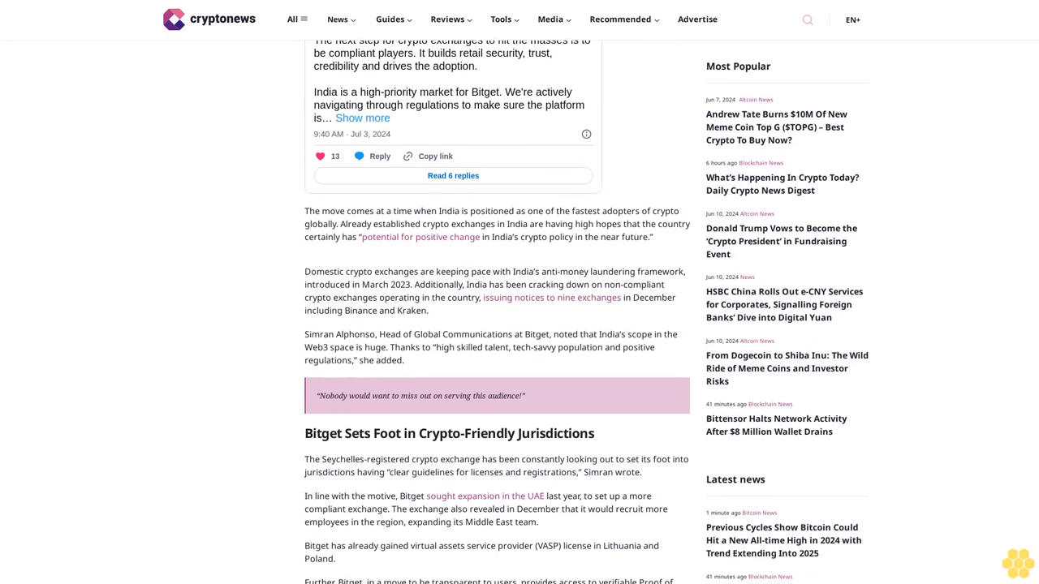
scroll("down", 3)
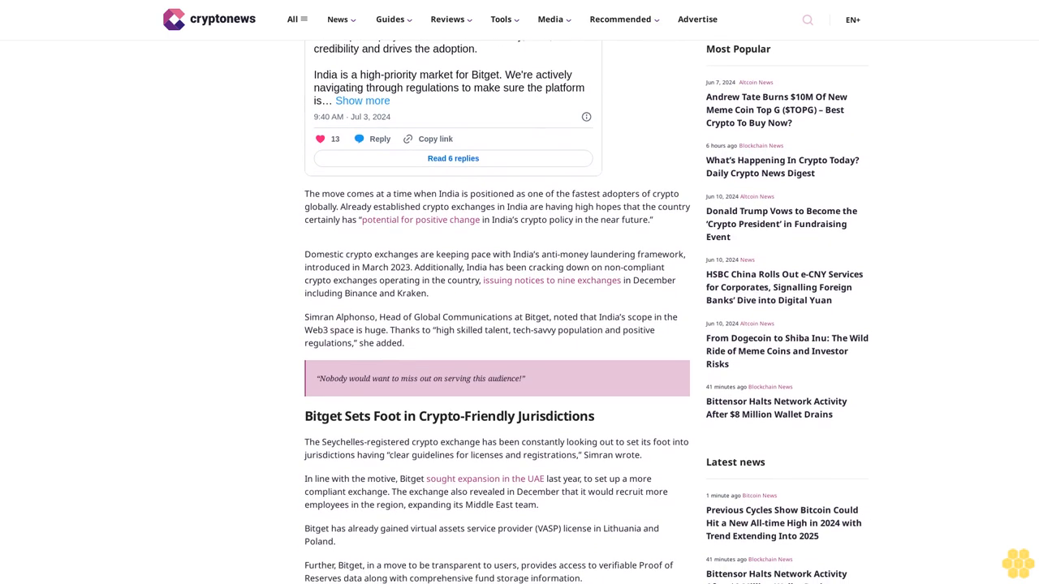
scroll("down", 3)
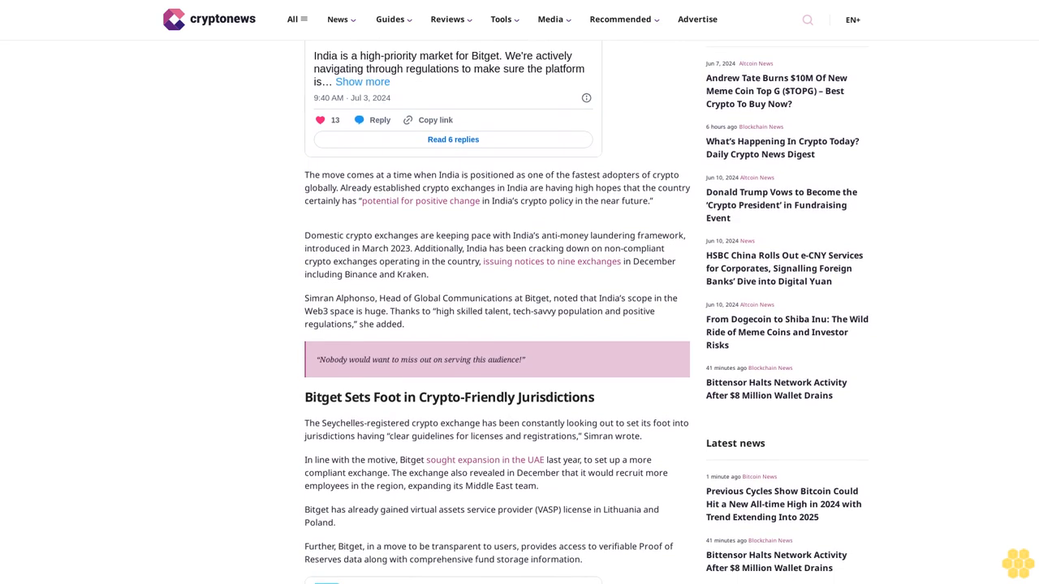
scroll("down", 3)
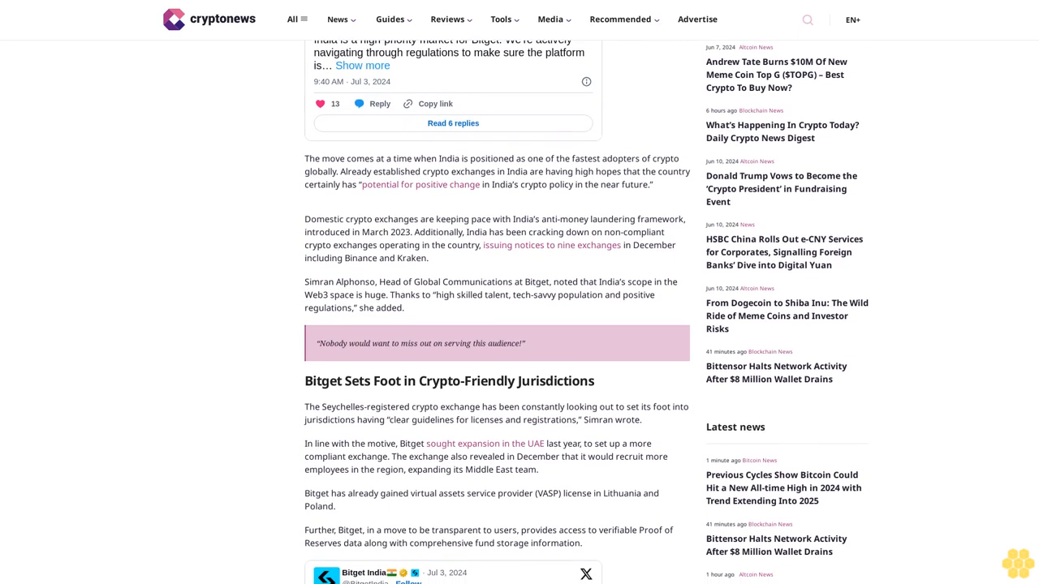
scroll("down", 3)
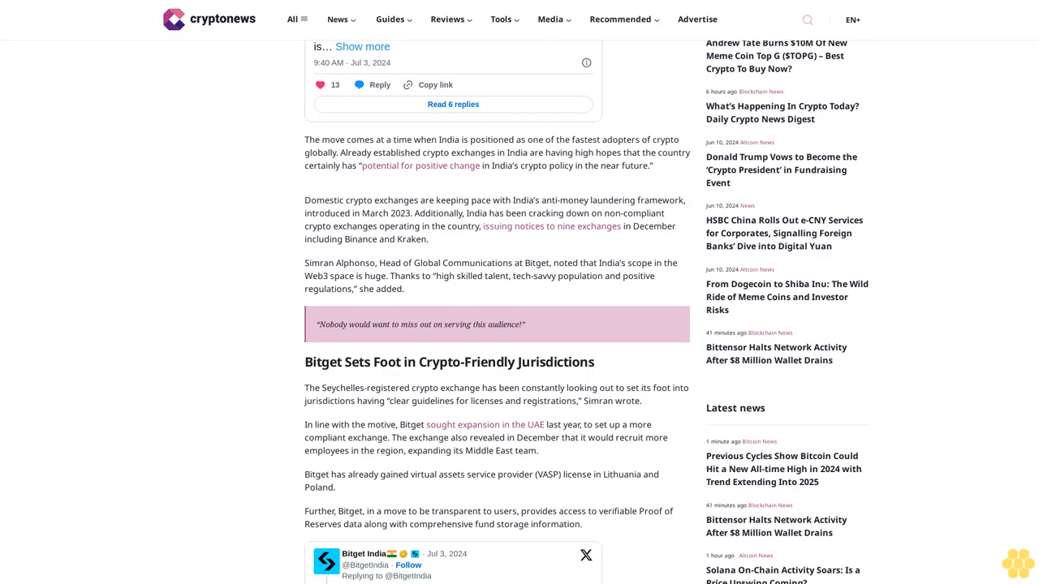
scroll("down", 3)
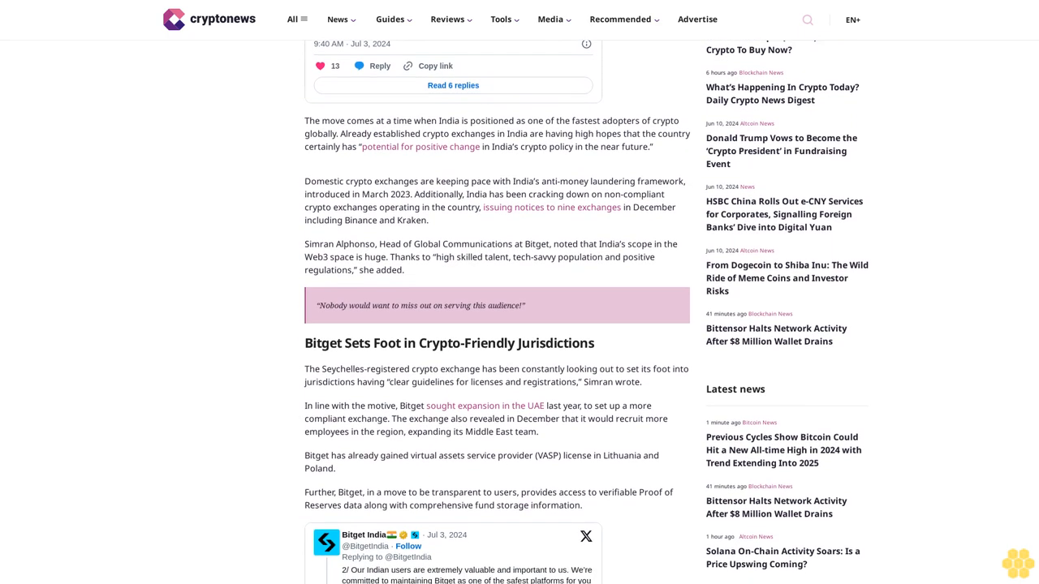
scroll("down", 3)
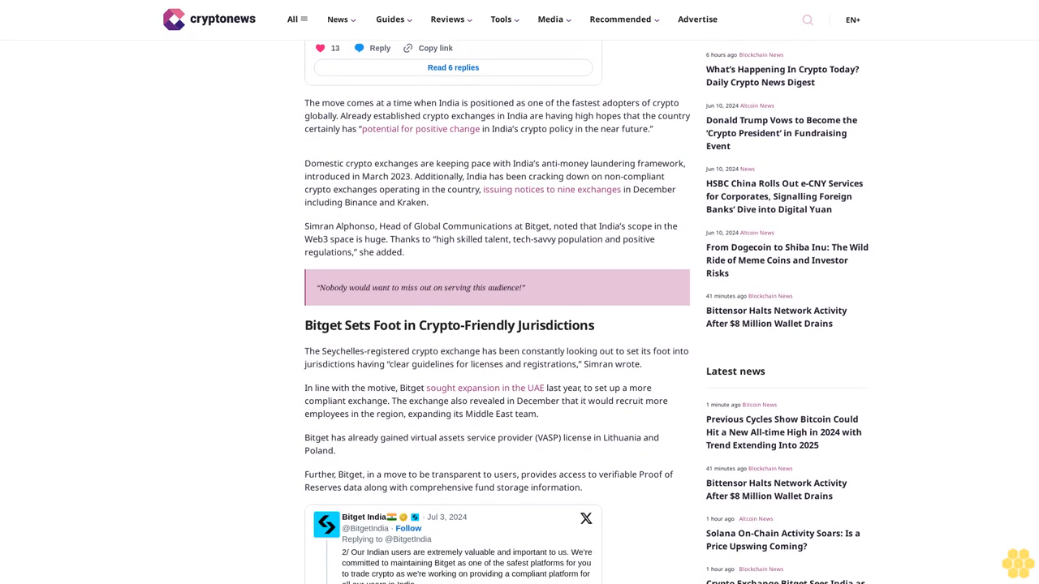
scroll("down", 3)
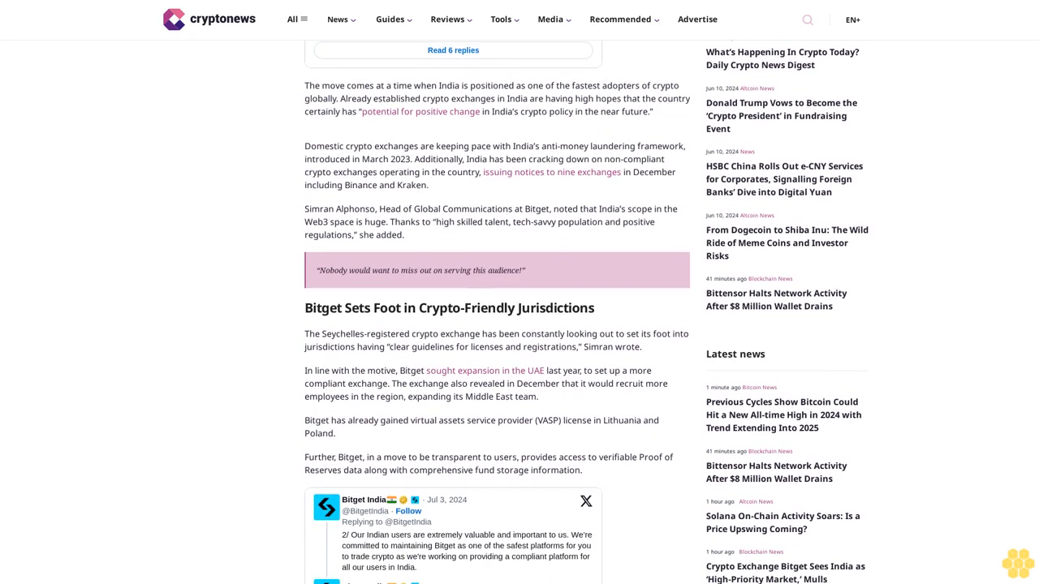
scroll("down", 3)
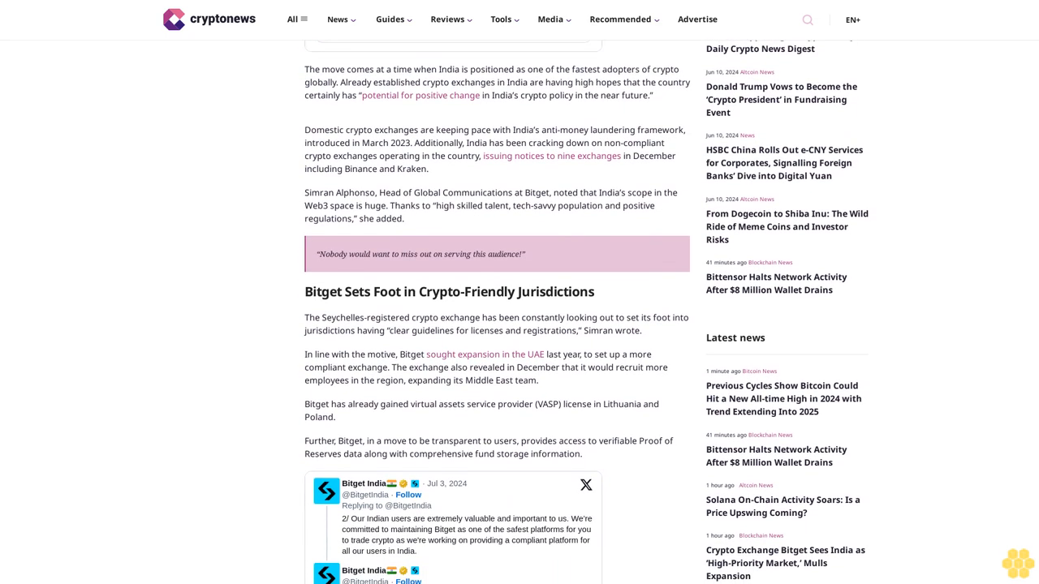
scroll("up", 3)
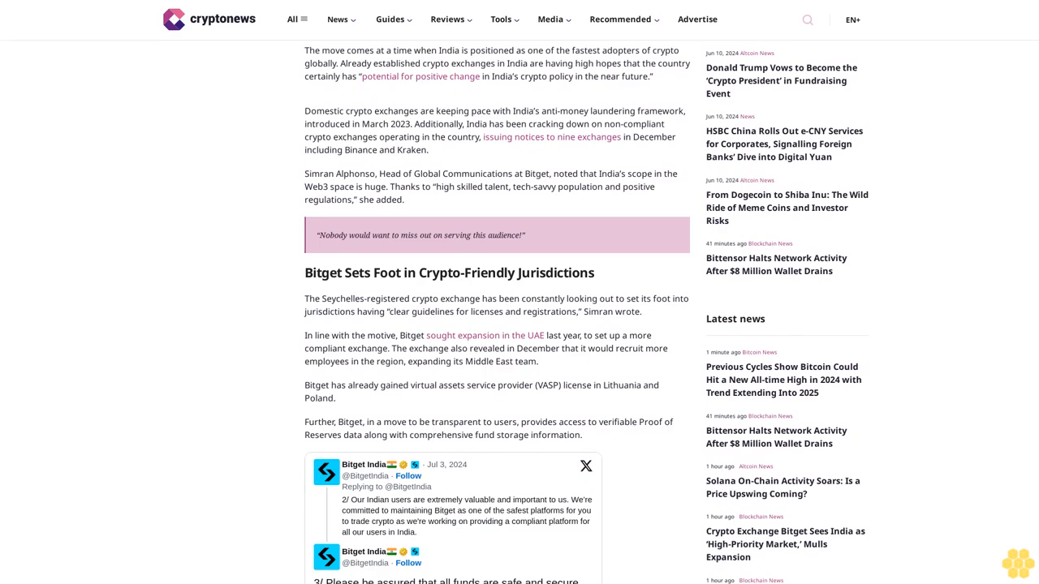
scroll("down", 3)
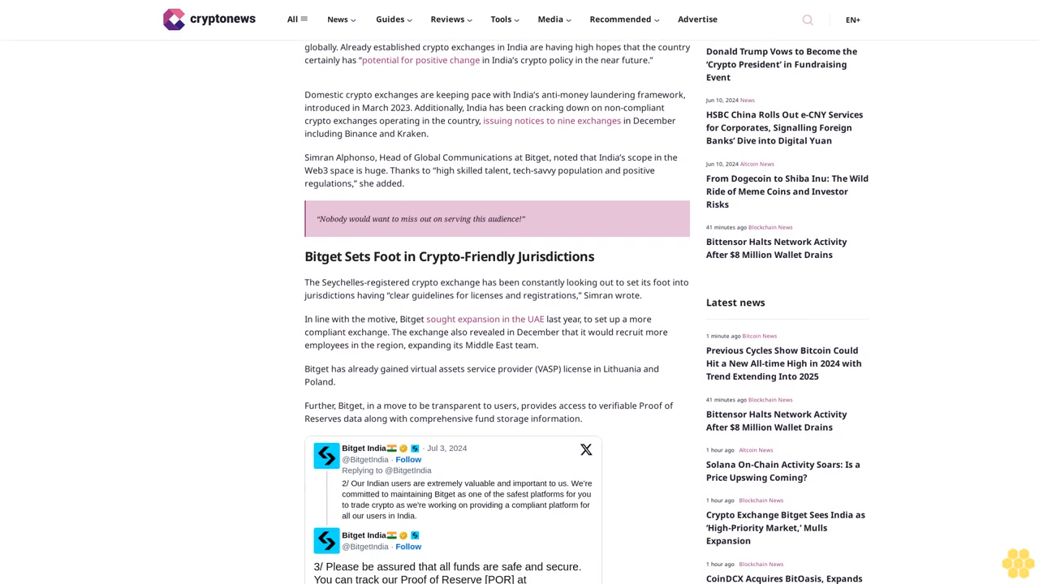
scroll("down", 3)
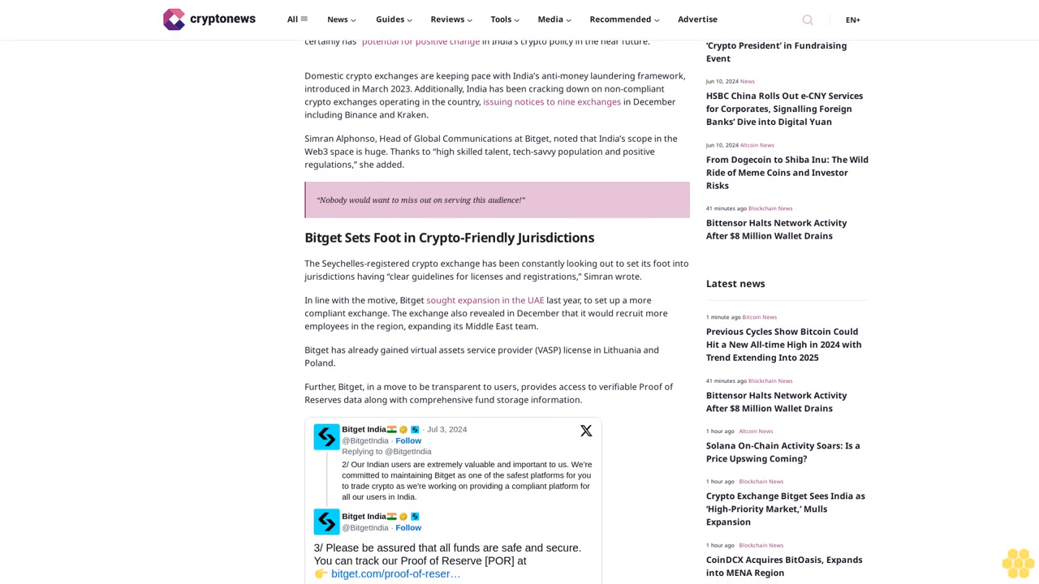
scroll("down", 3)
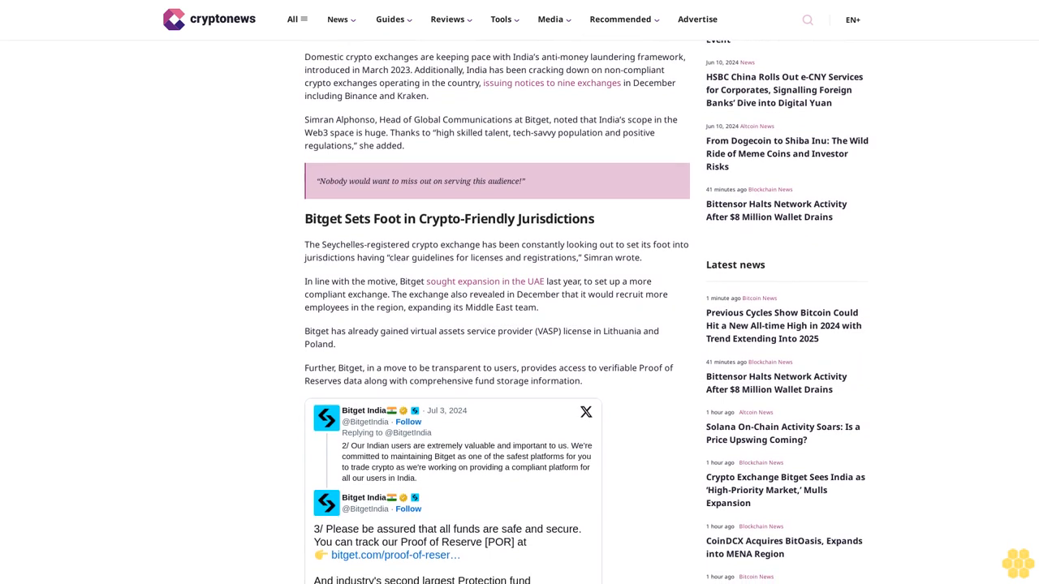
scroll("down", 3)
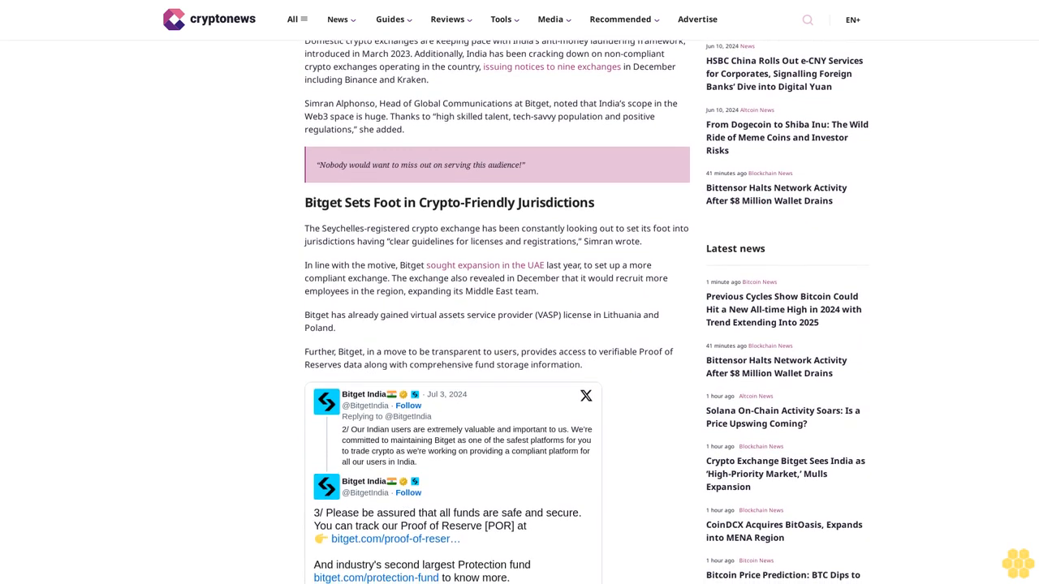
scroll("down", 3)
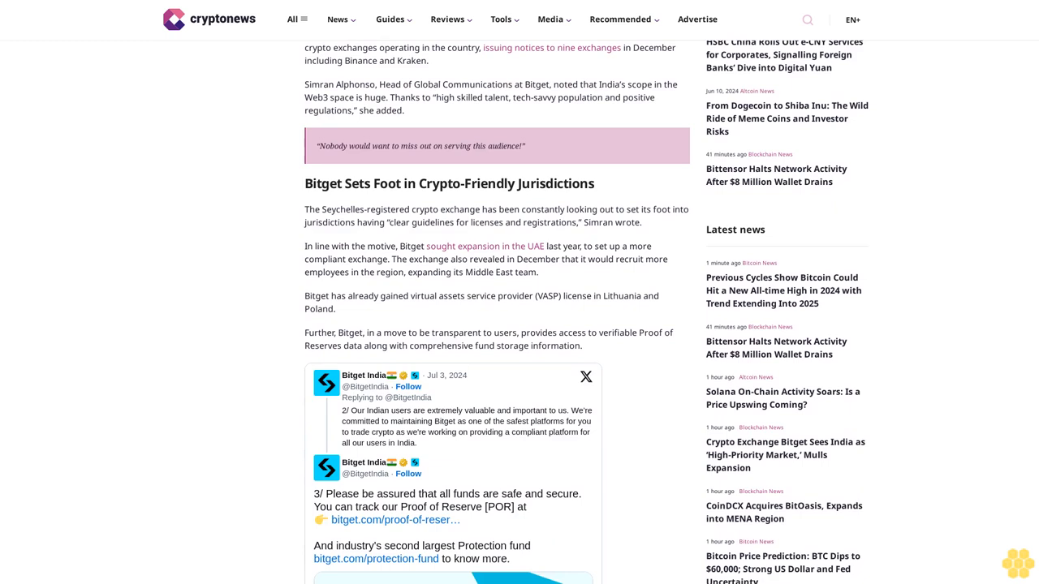
scroll("down", 3)
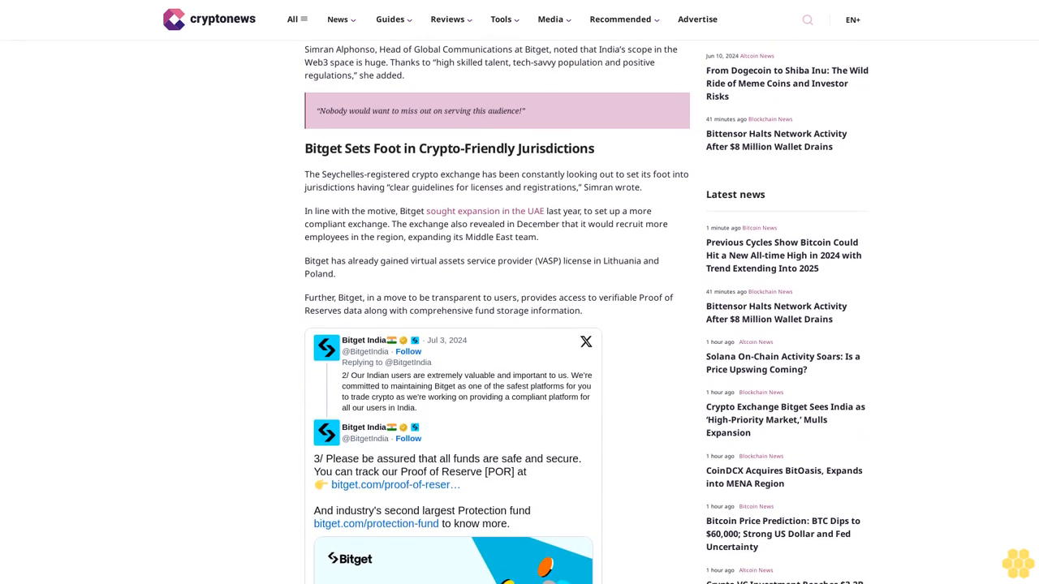
scroll("down", 3)
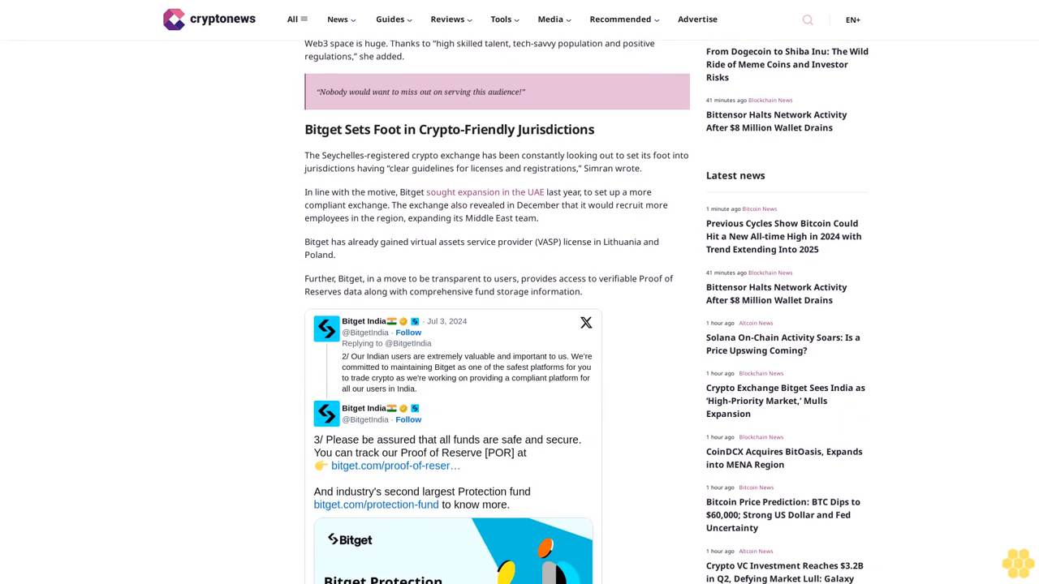
scroll("down", 3)
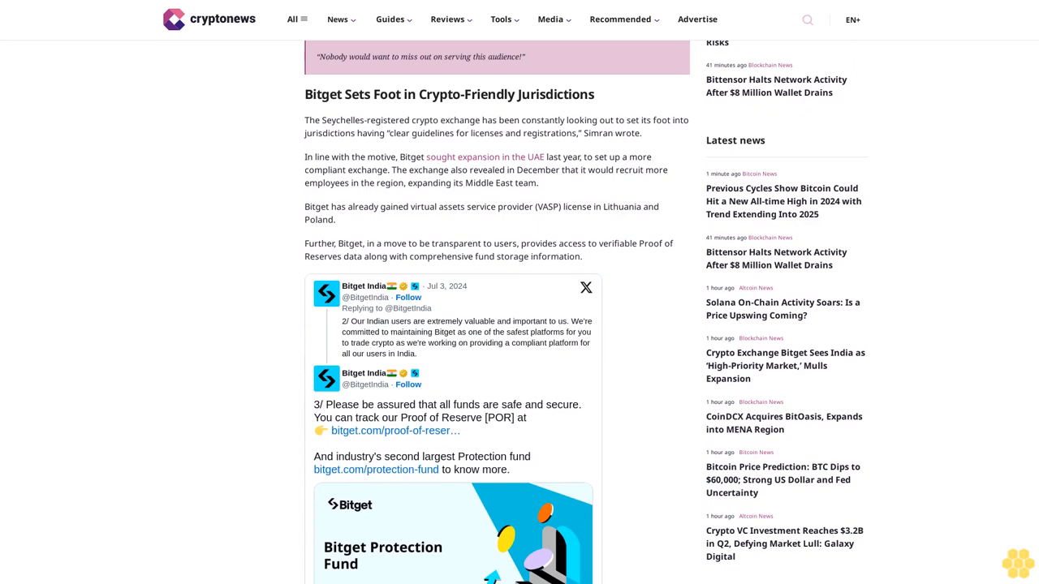
scroll("down", 3)
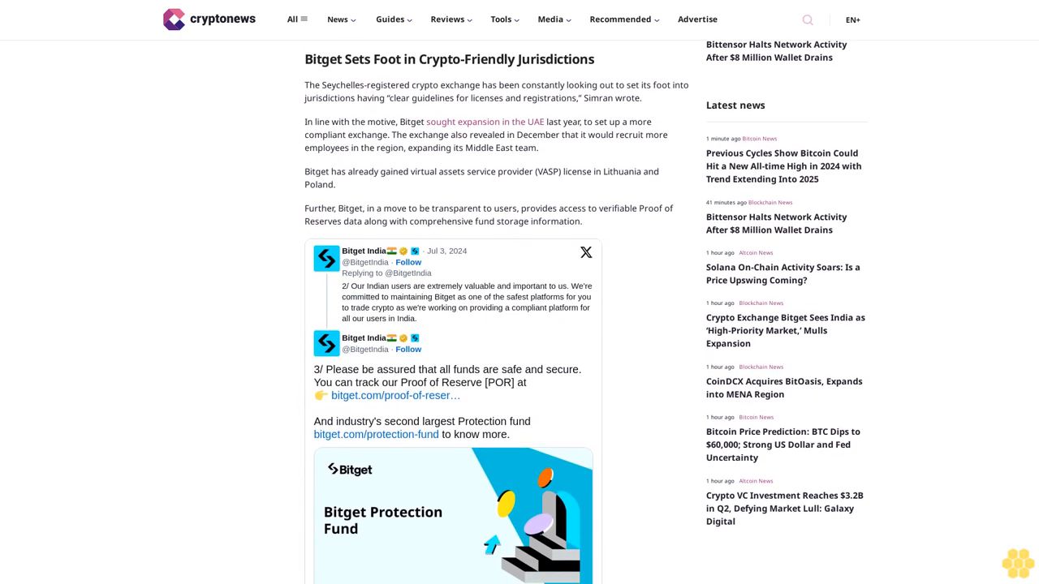
scroll("down", 3)
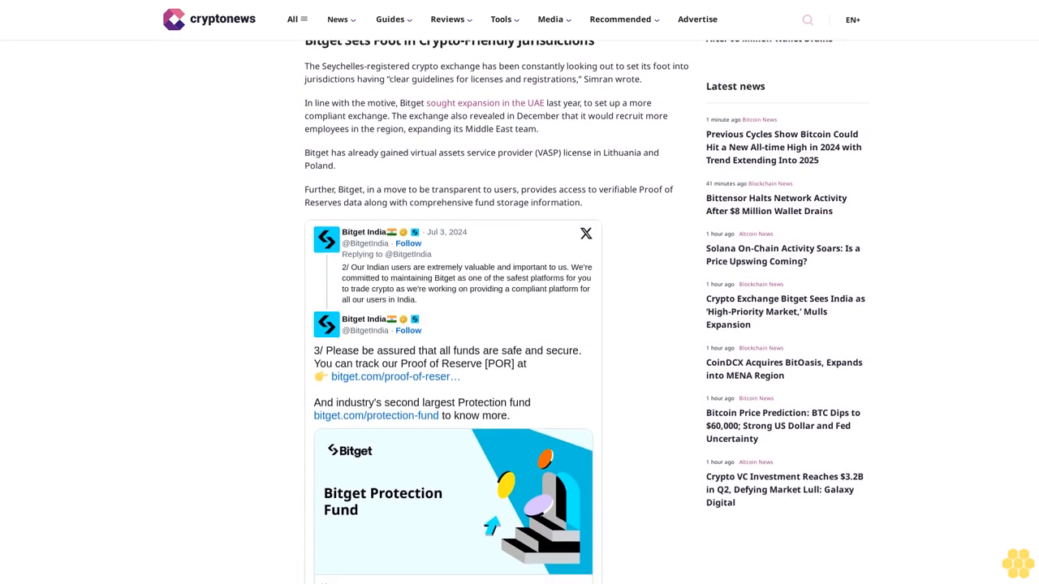
scroll("down", 3)
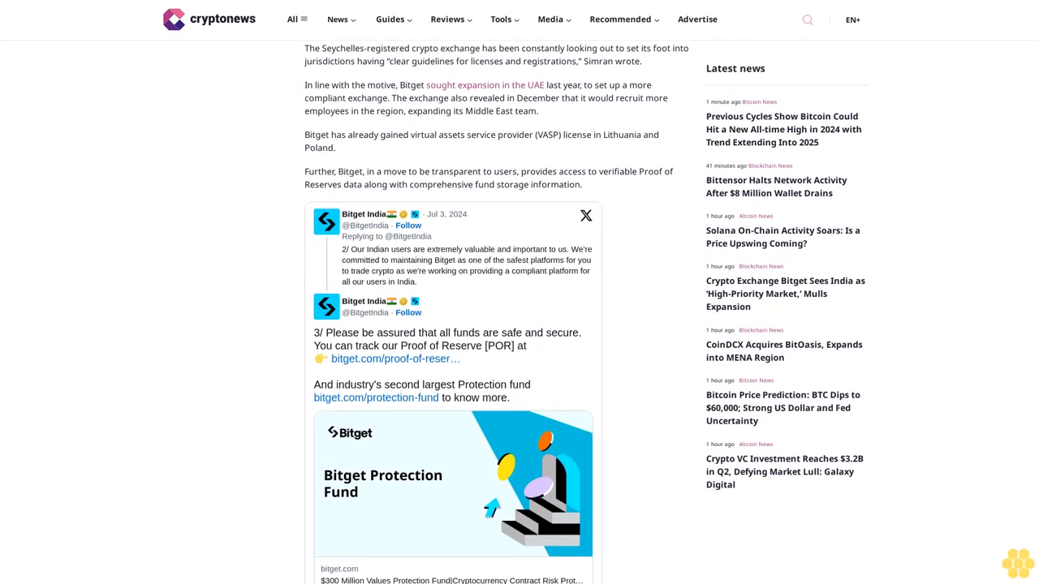
scroll("down", 3)
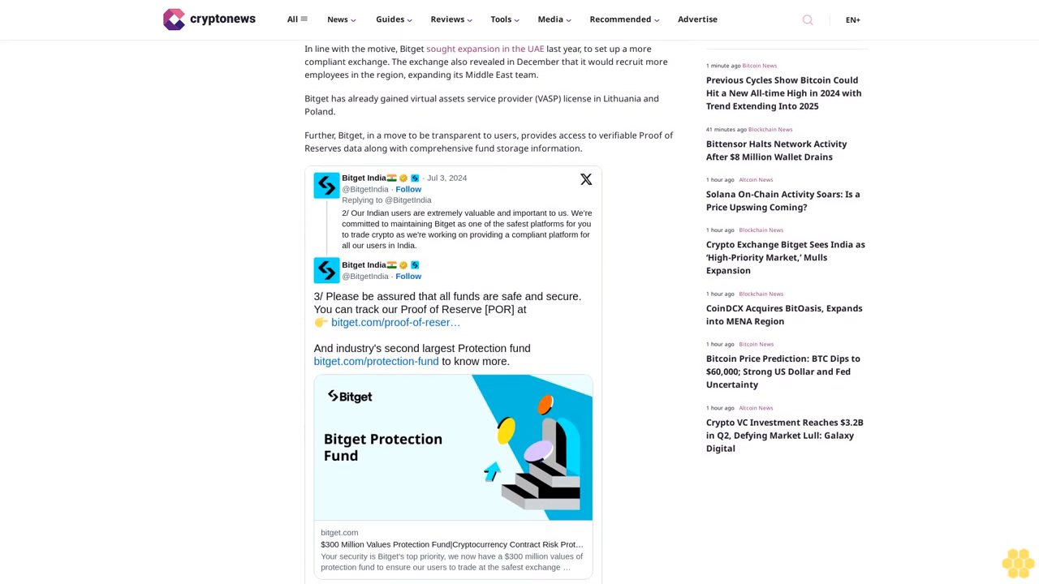
scroll("down", 3)
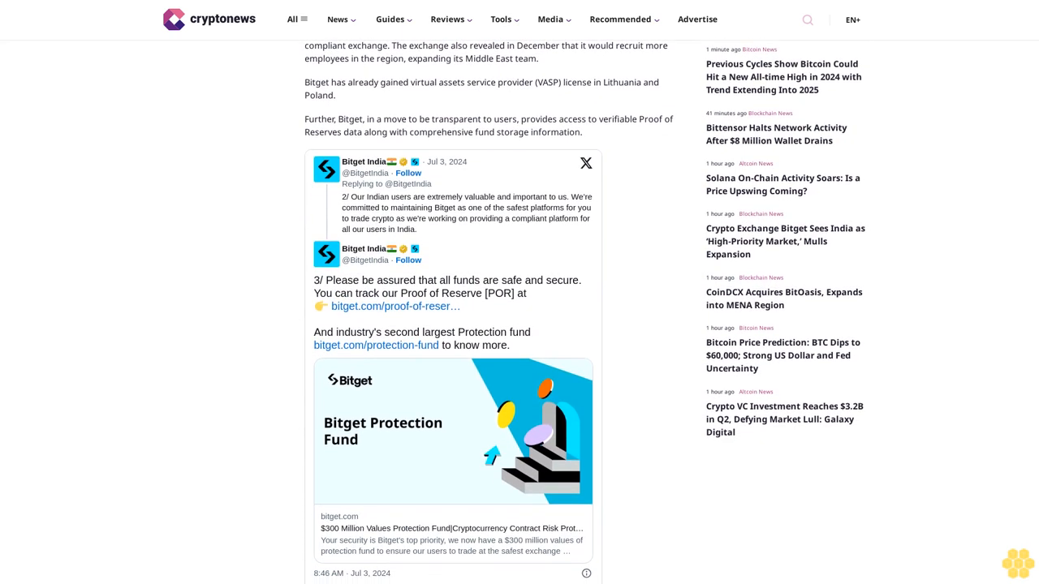
scroll("down", 3)
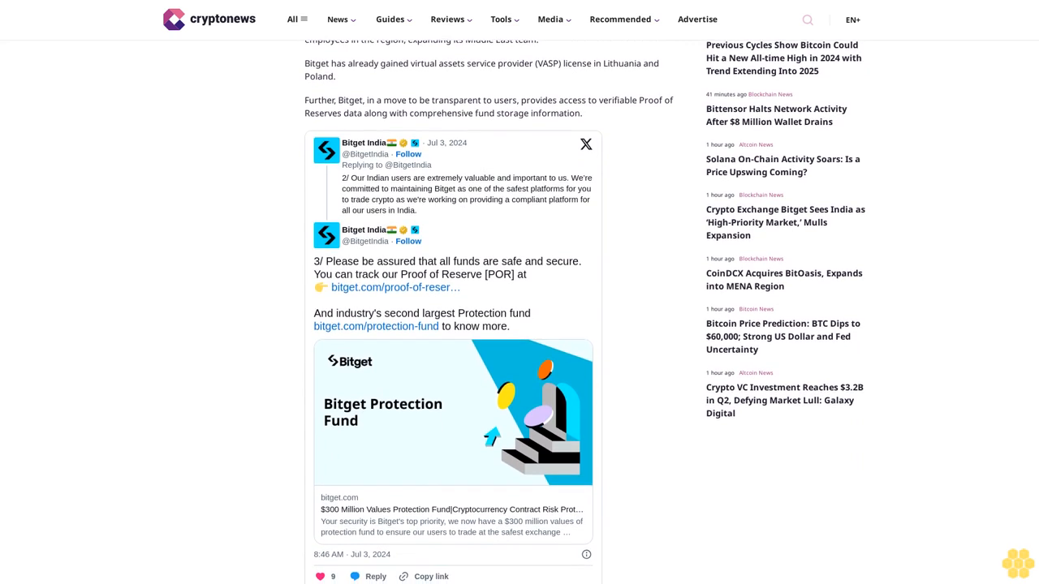
scroll("down", 3)
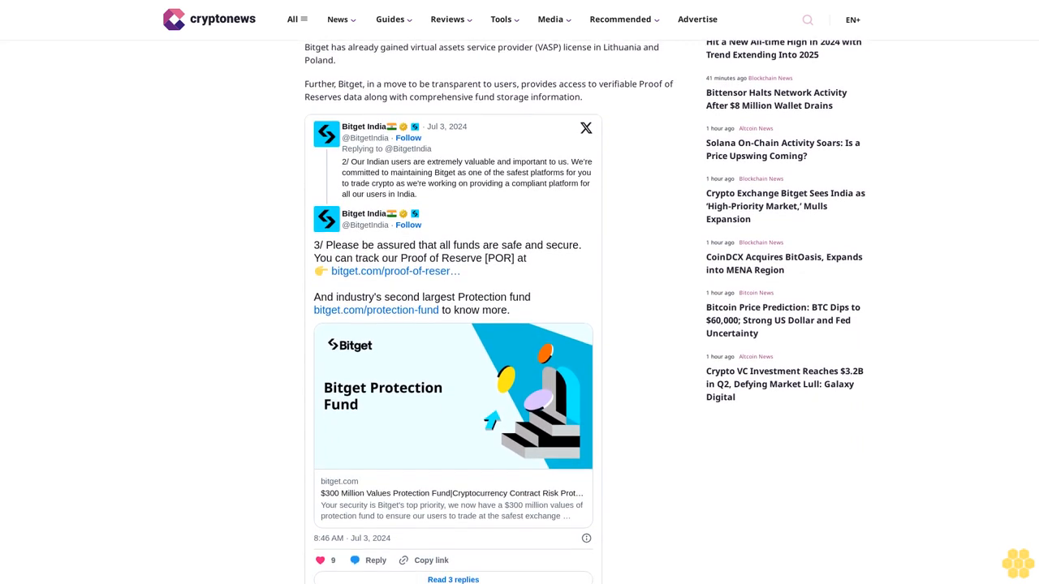
scroll("down", 3)
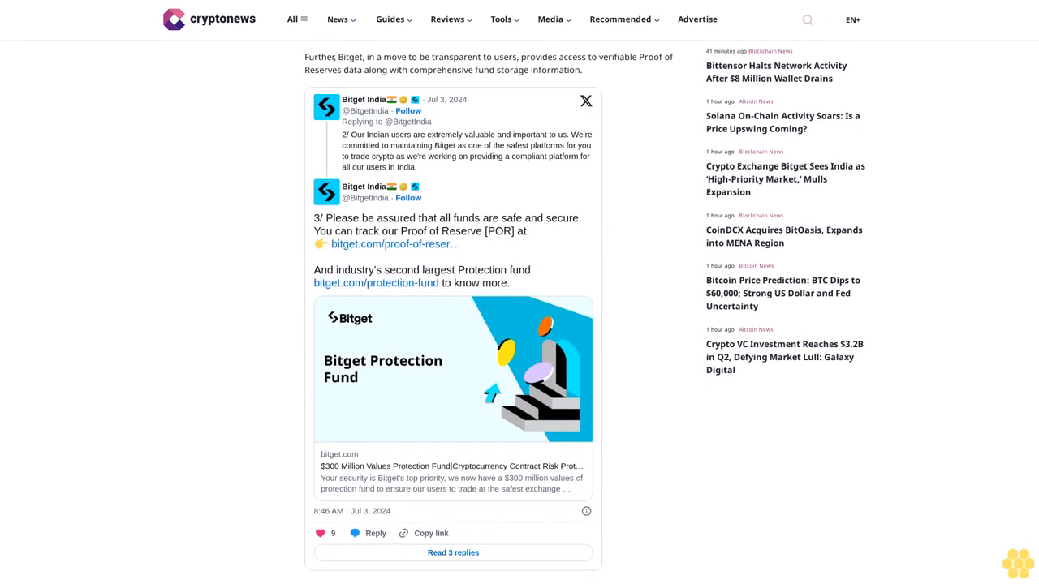
scroll("down", 3)
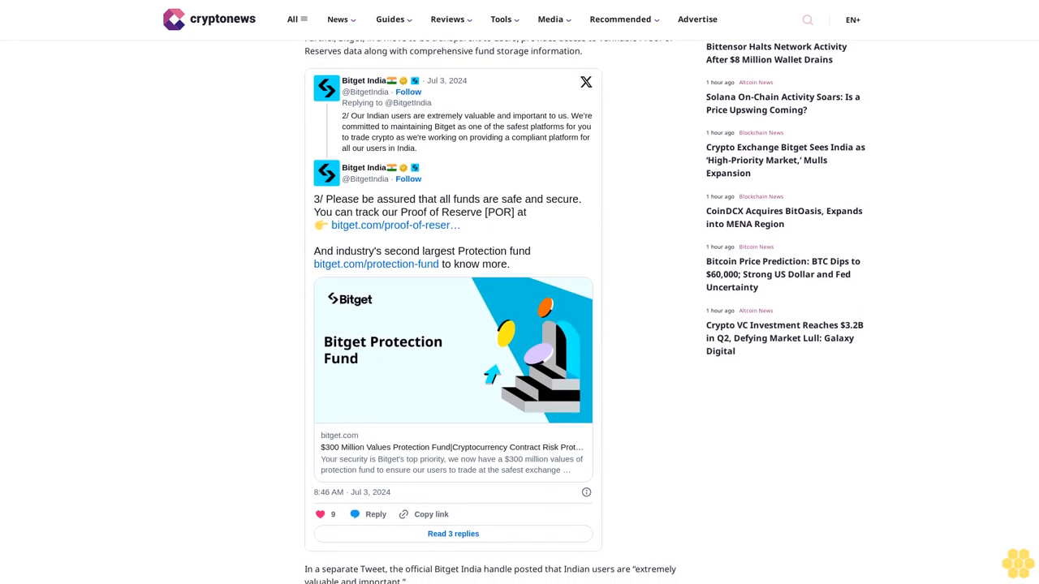
scroll("down", 3)
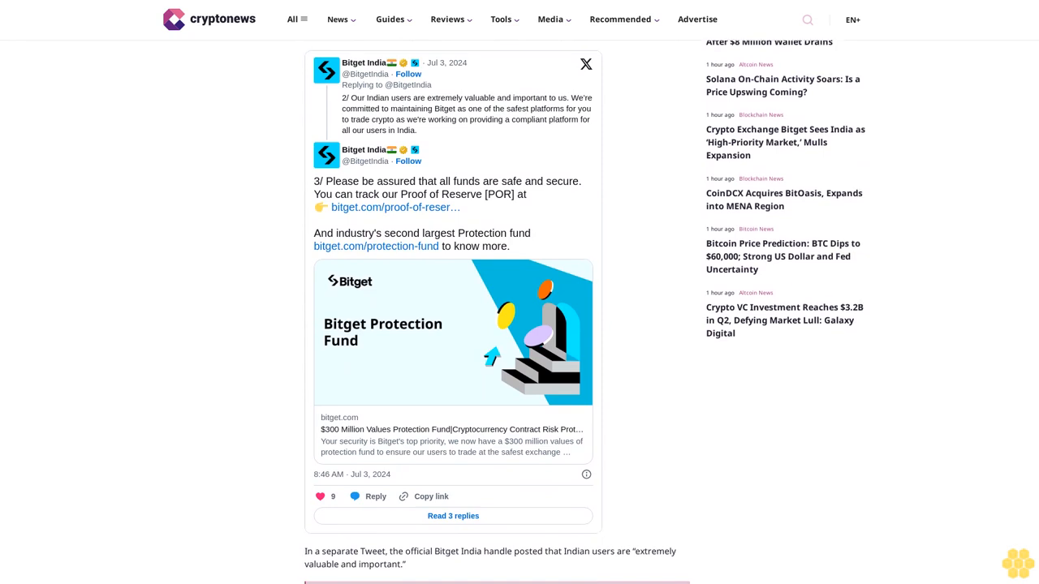
scroll("up", 3)
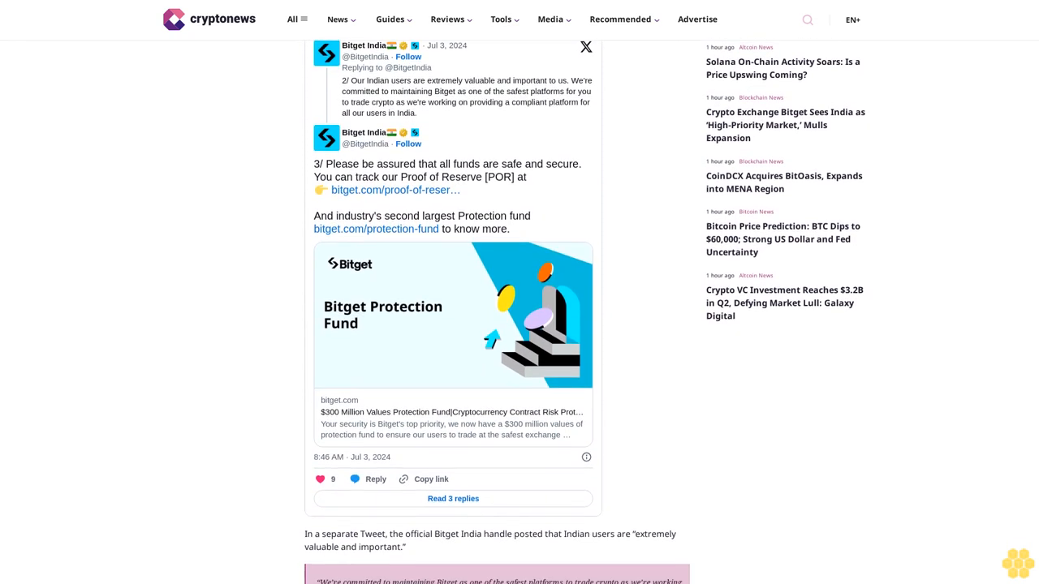
scroll("down", 3)
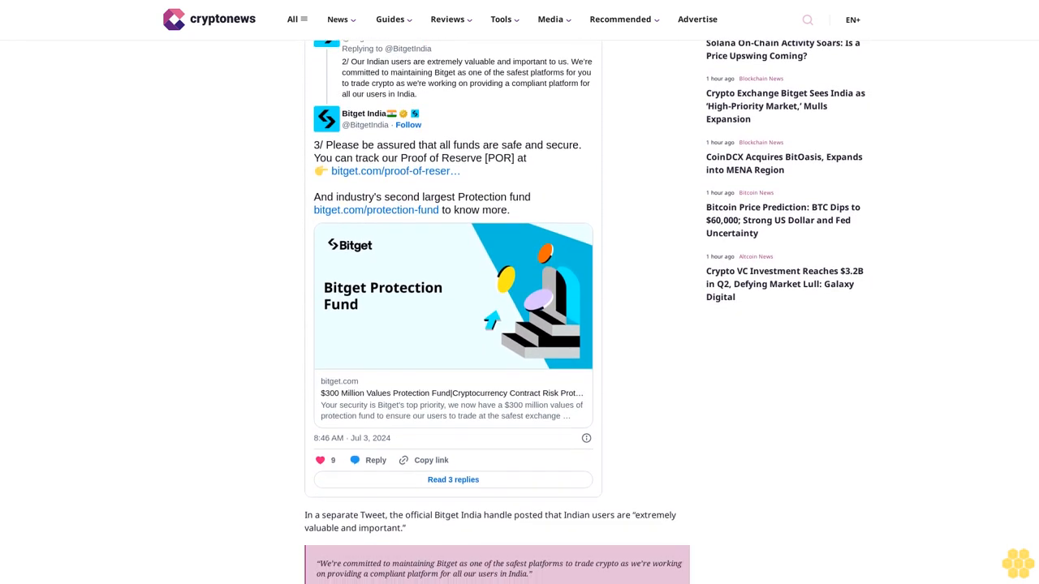
scroll("down", 3)
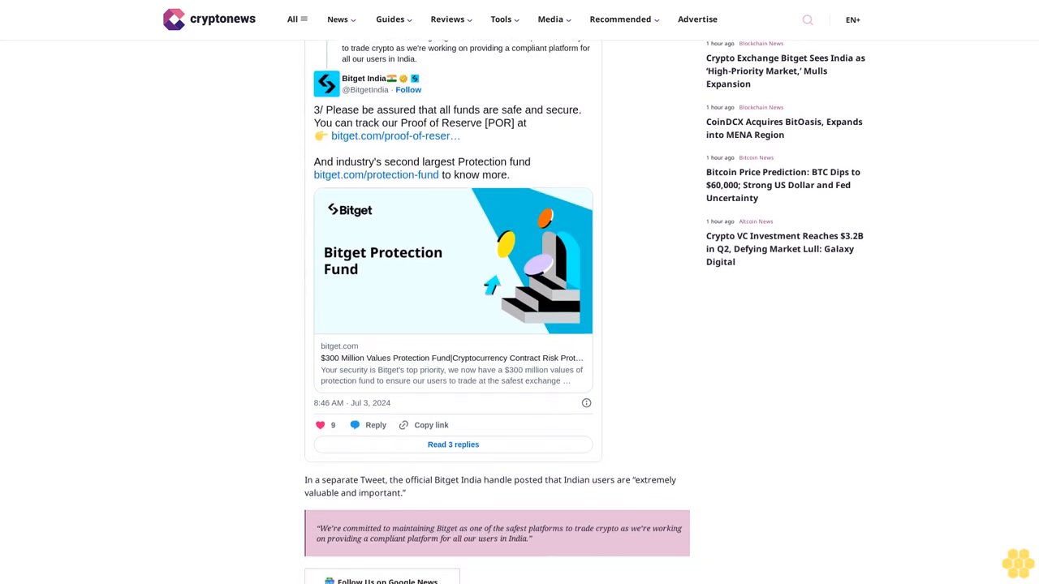
scroll("down", 3)
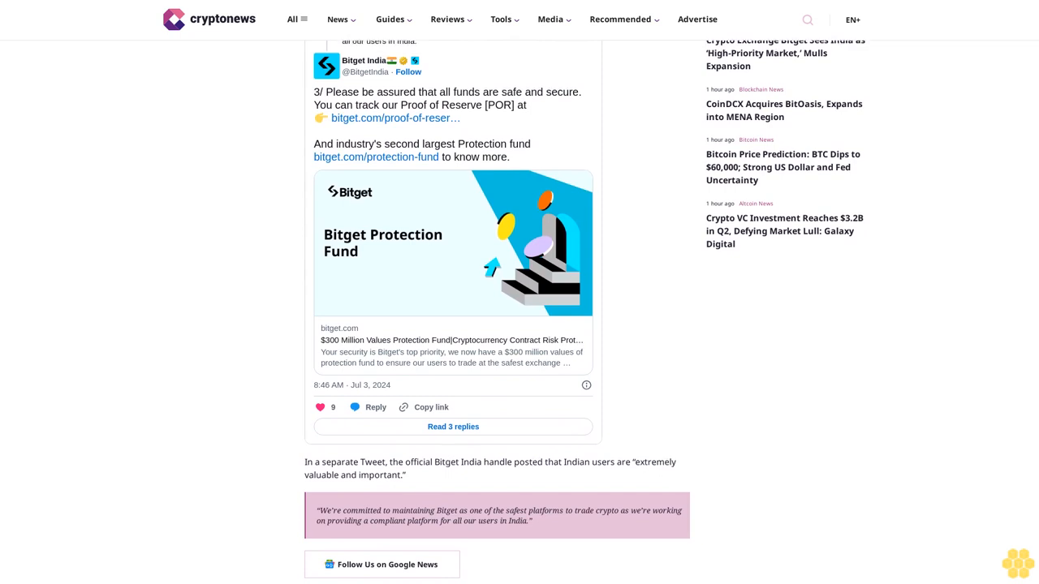